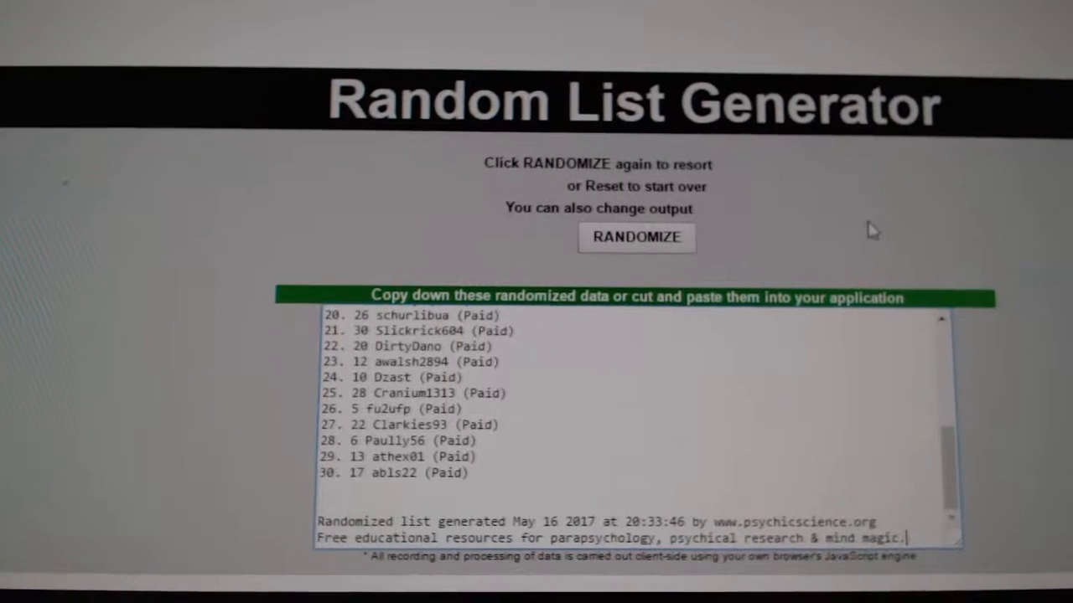
# - Randomize the list of 30 participant usernames twice to get a fresh shuffled order
pyautogui.click(637, 245)
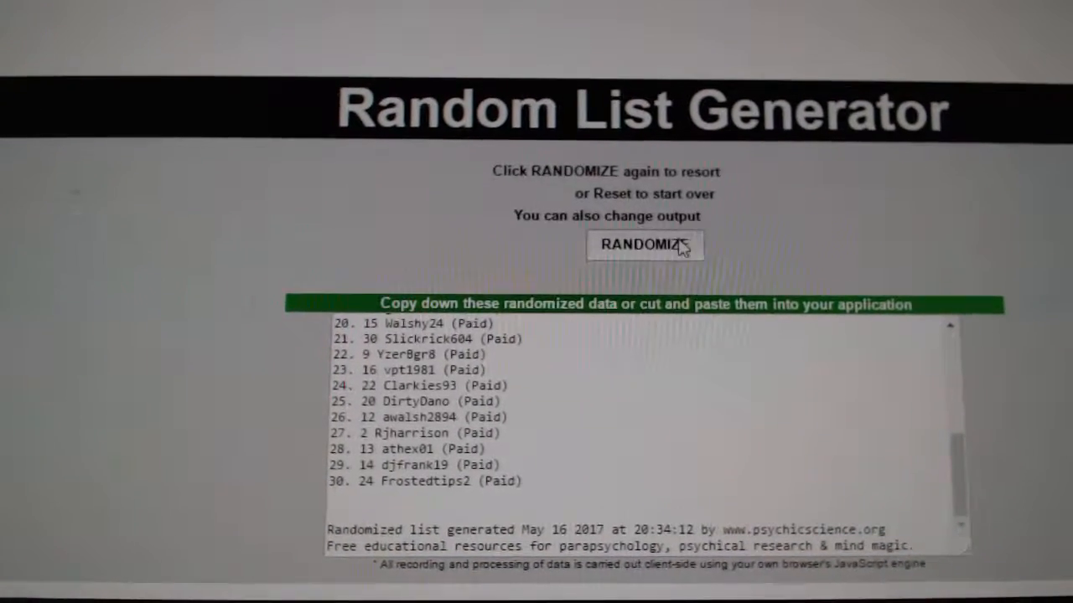
pyautogui.click(644, 245)
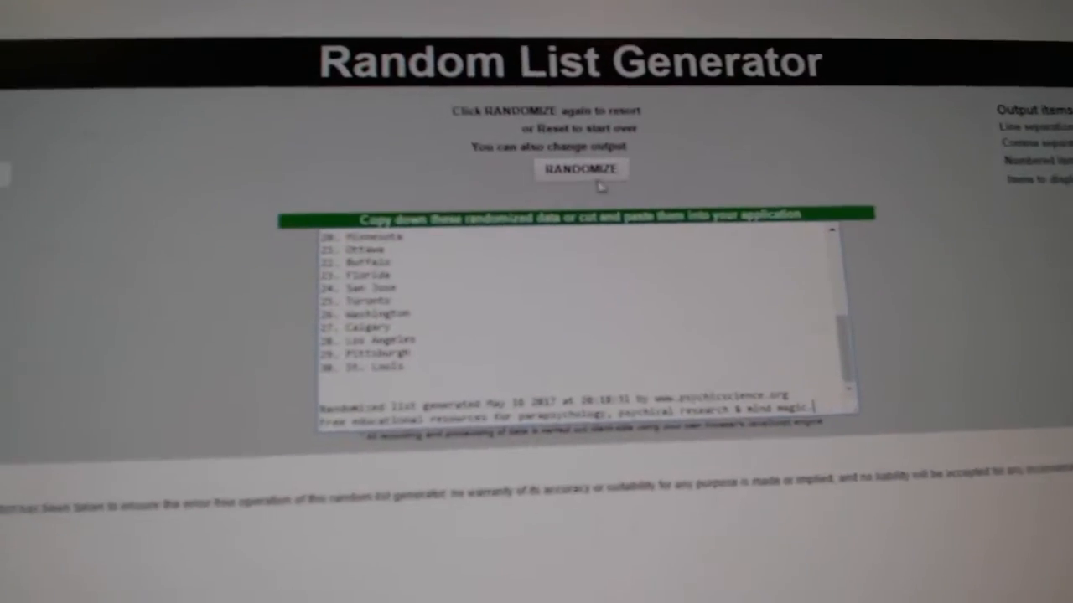
# - Randomize the list of 30 team city names twice to get a fresh shuffled order
pyautogui.click(580, 168)
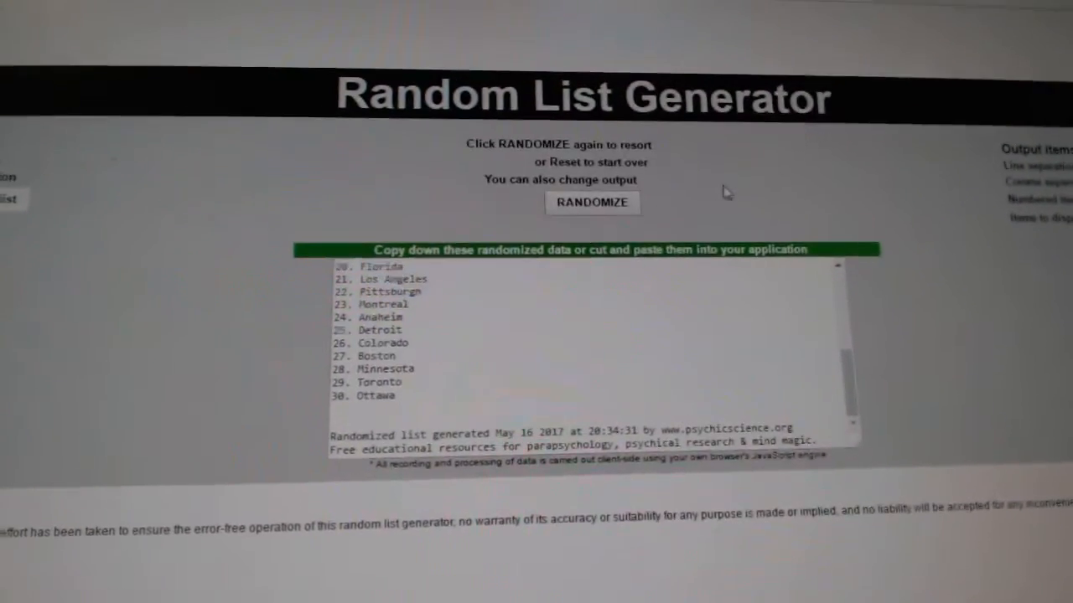
pyautogui.click(592, 202)
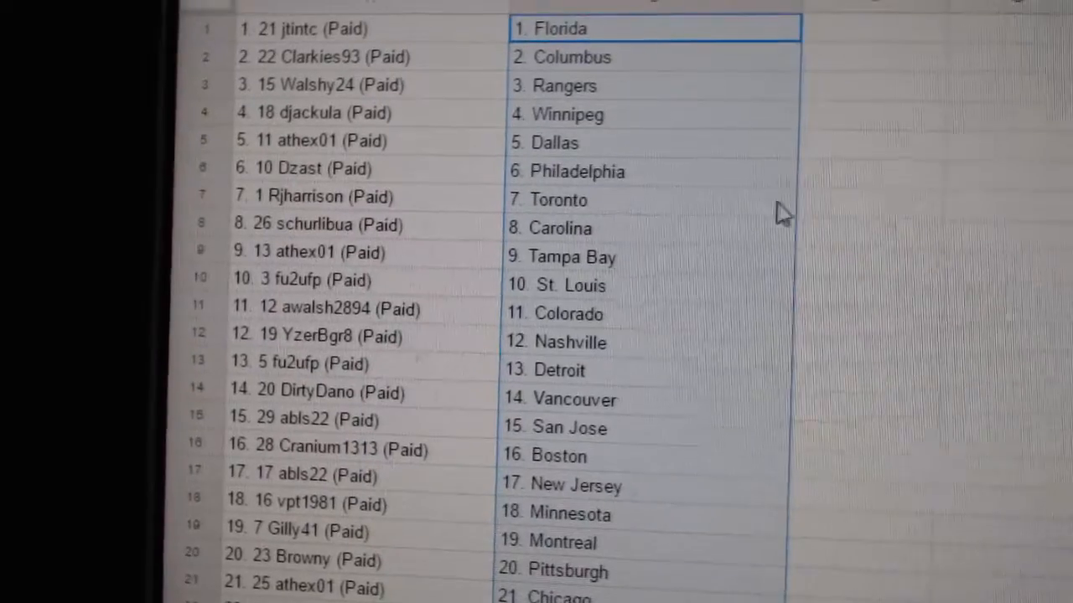
pyautogui.moveTo(959, 265)
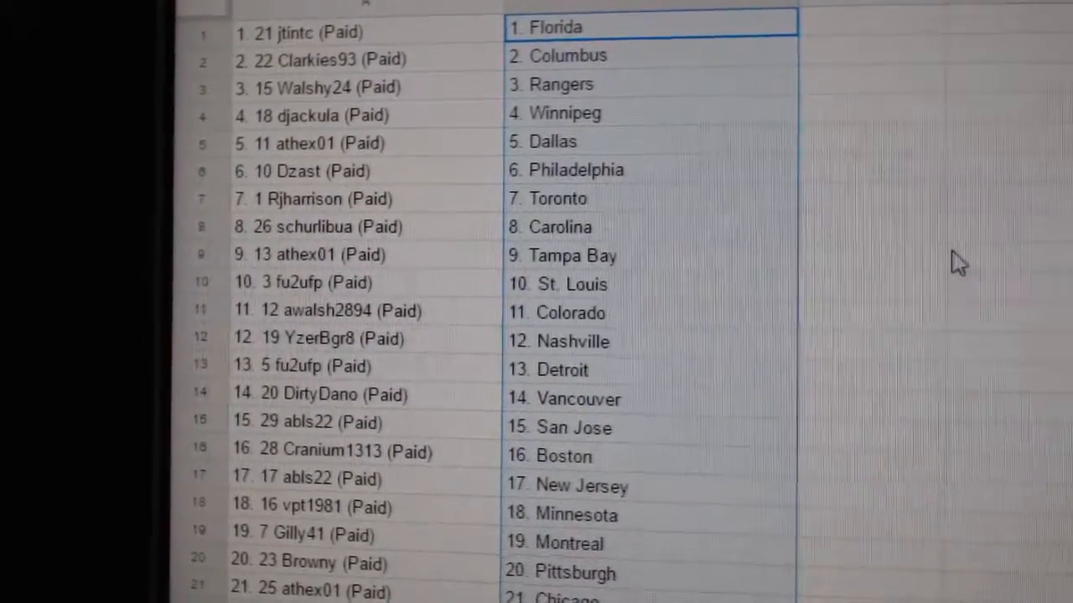
pyautogui.scroll(-3)
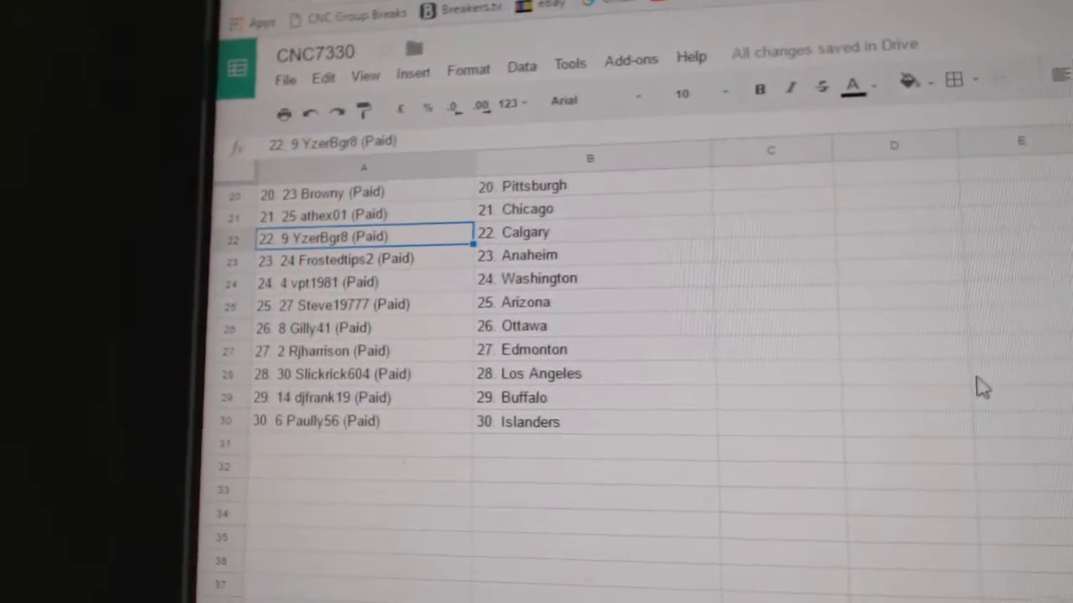
pyautogui.scroll(-3)
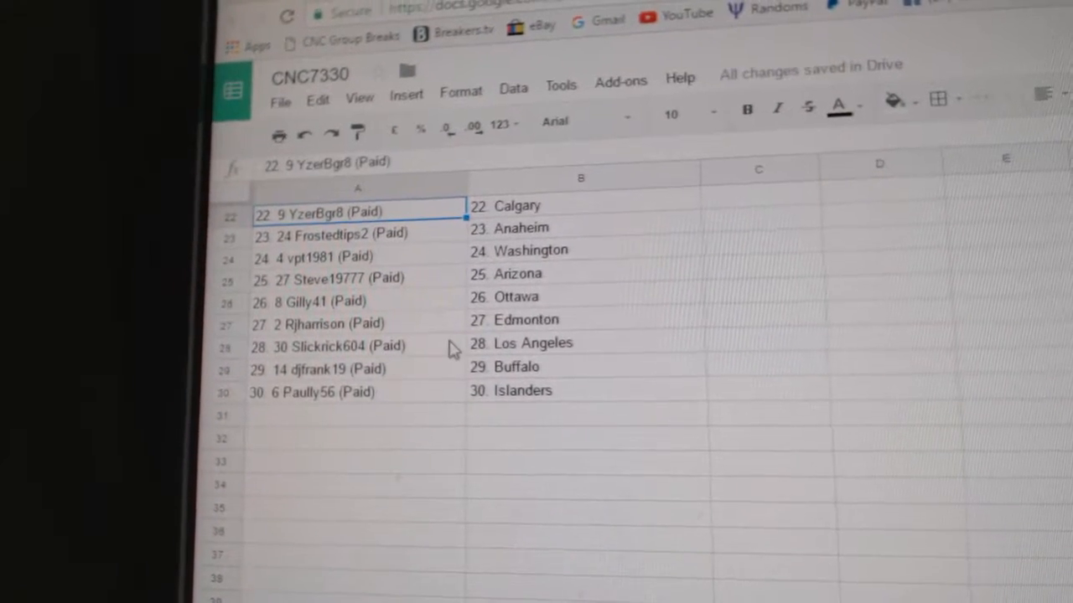